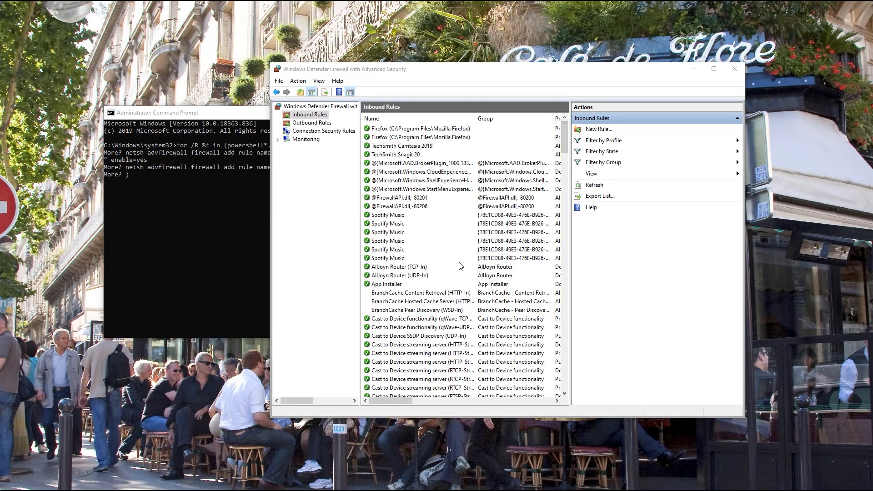
pyautogui.moveTo(467, 326)
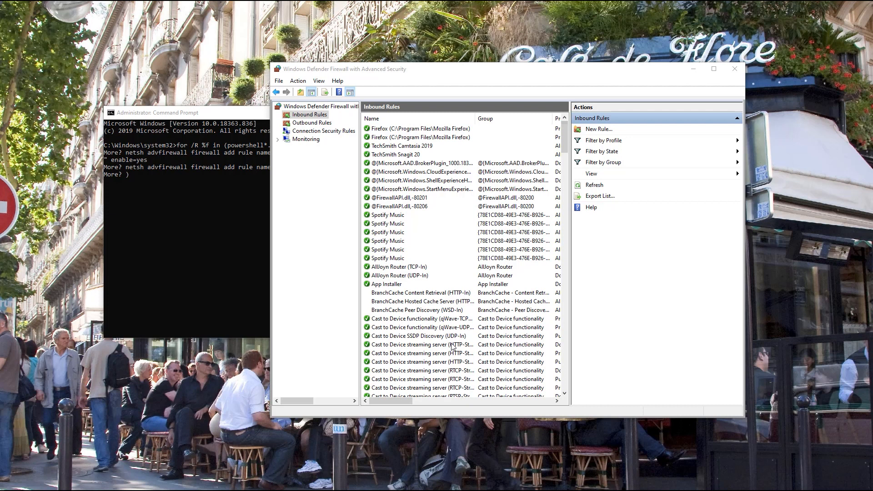
pyautogui.moveTo(521, 351)
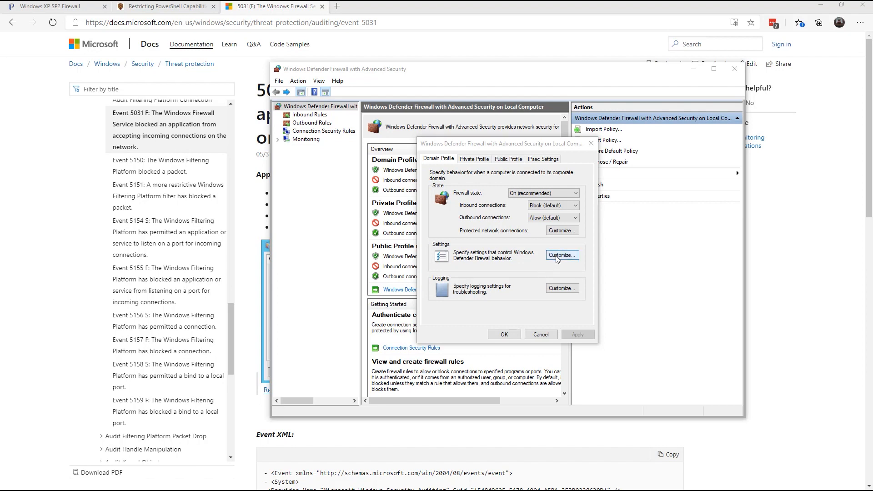
# Step: Open the Domain Profile's Customize settings, showing blocked-program notifications set to Yes
pyautogui.click(562, 255)
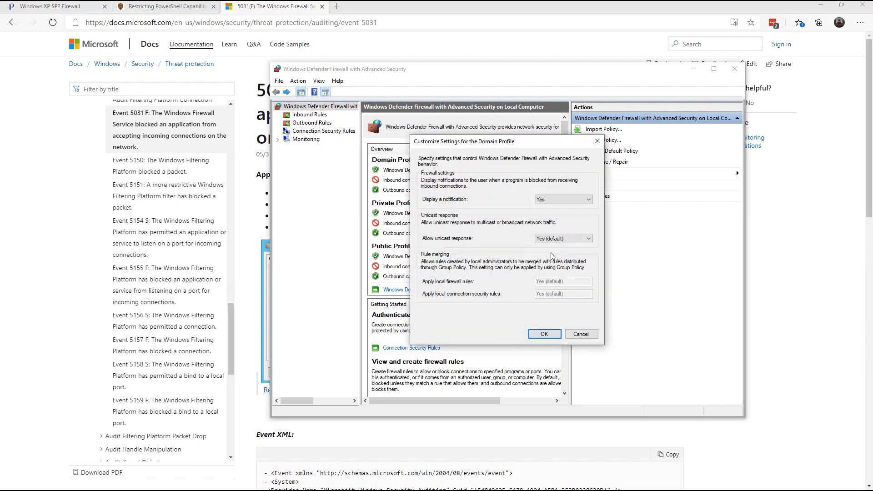
pyautogui.moveTo(482, 201)
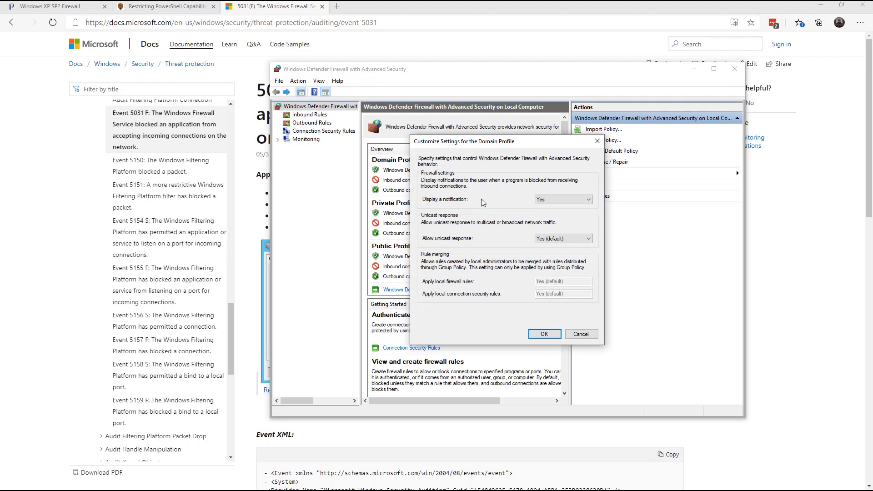
pyautogui.moveTo(506, 194)
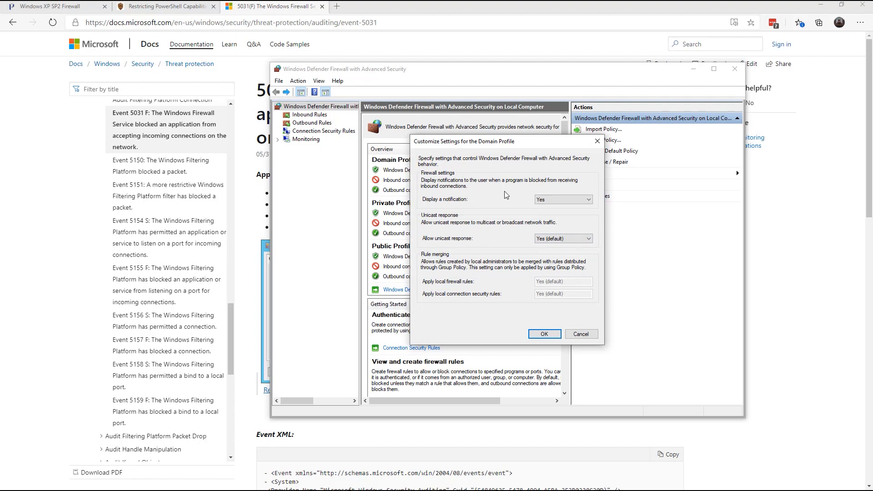
pyautogui.moveTo(543, 192)
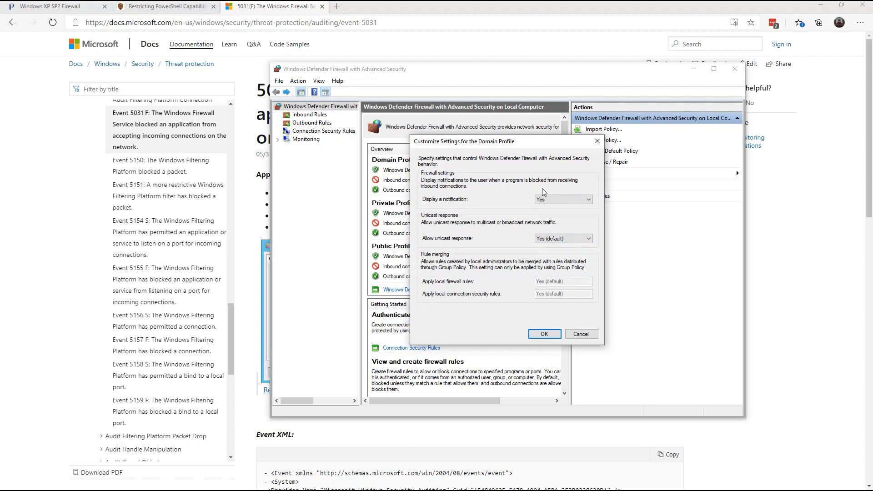
pyautogui.moveTo(477, 188)
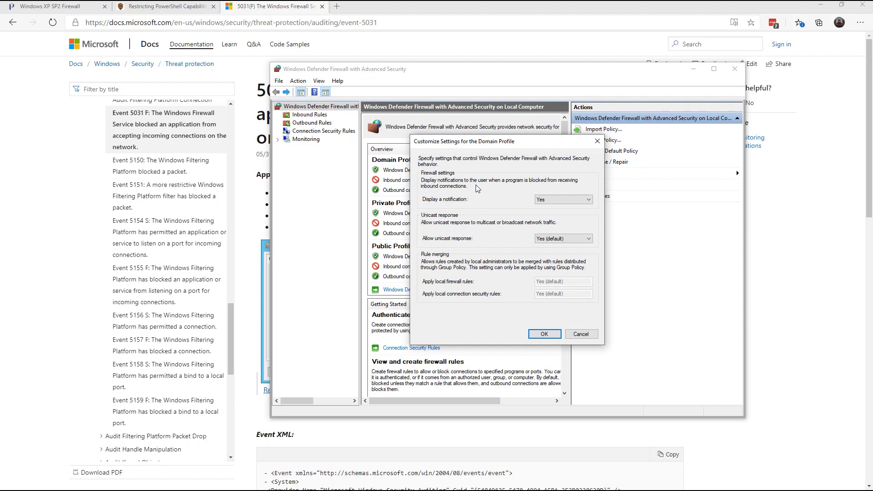
pyautogui.moveTo(476, 188)
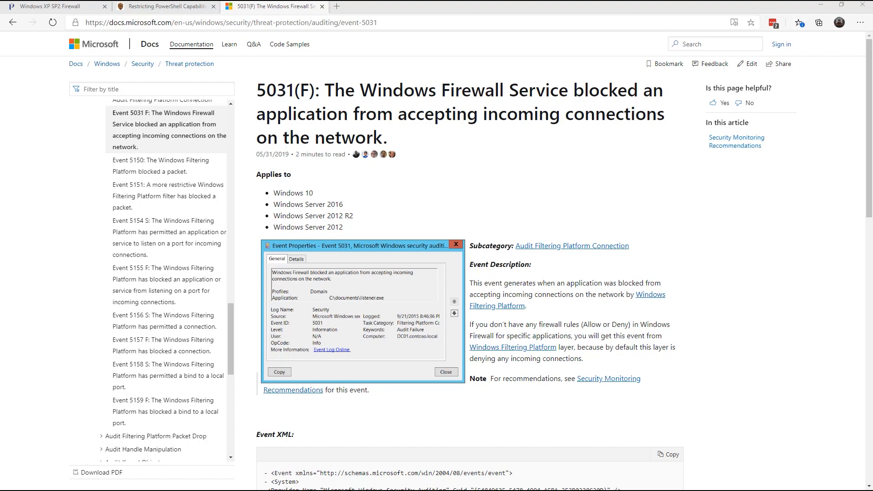
pyautogui.moveTo(322, 303)
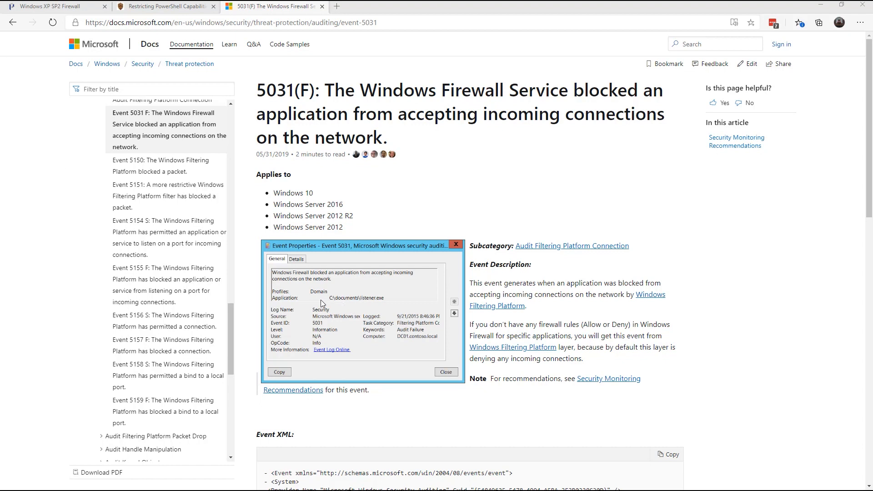
pyautogui.moveTo(314, 293)
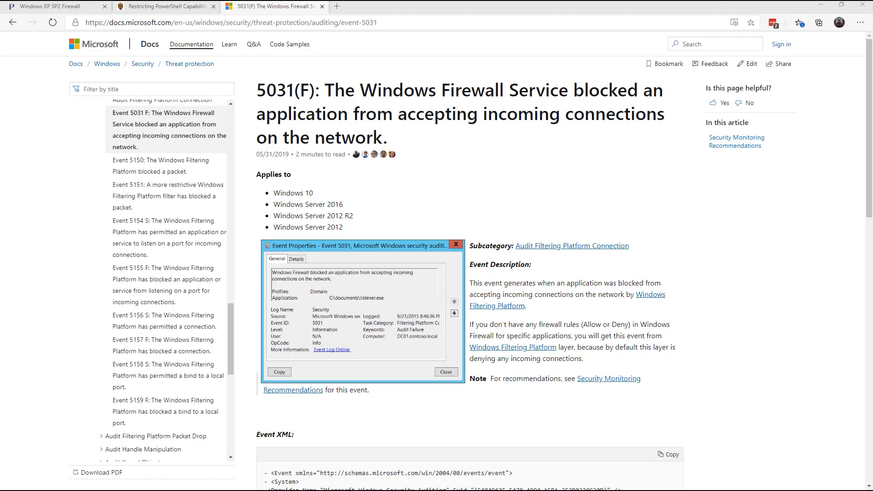
# Step: Switch to the Restricting PowerShell Capabilities diary and scroll to its netsh advfirewall rules
pyautogui.click(169, 7)
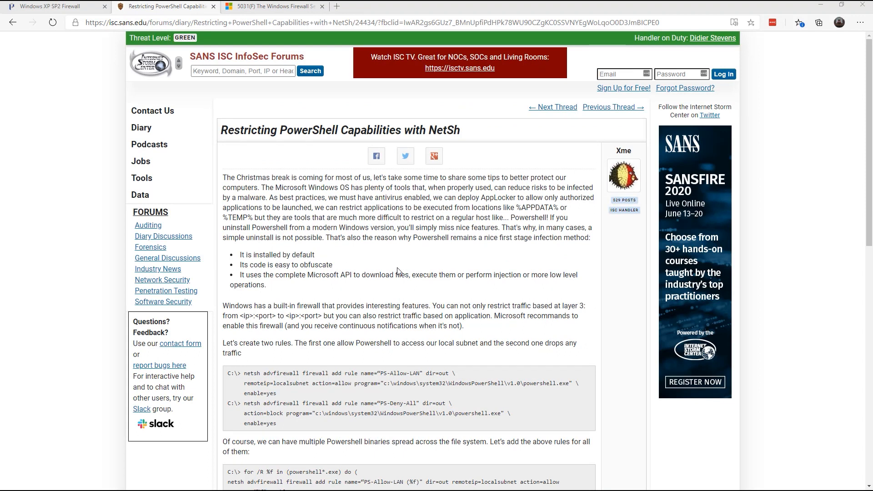
pyautogui.moveTo(468, 285)
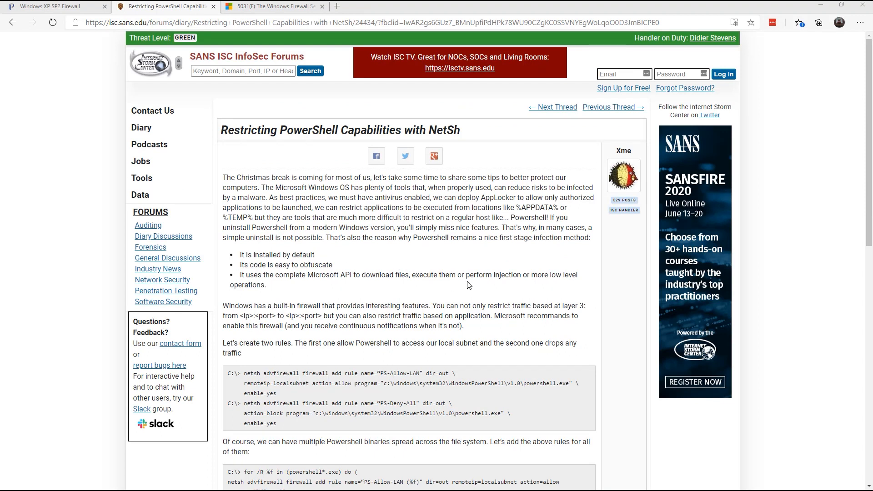
pyautogui.scroll(-3)
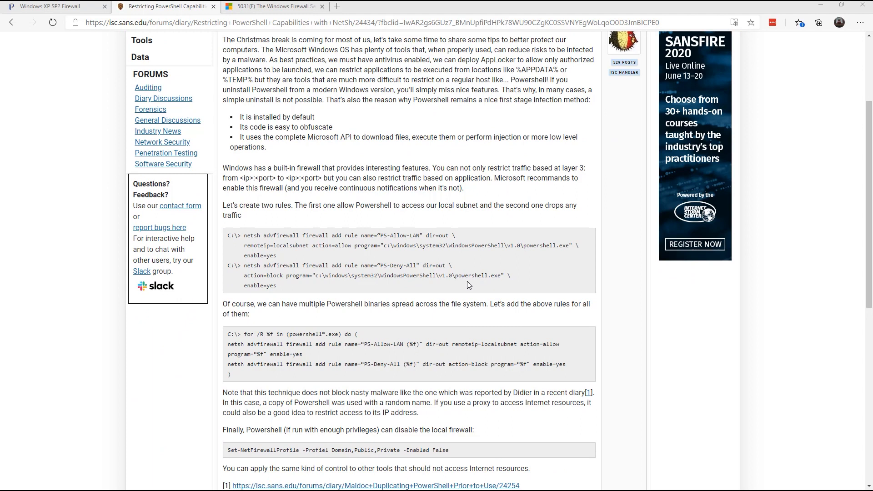
pyautogui.moveTo(395, 278)
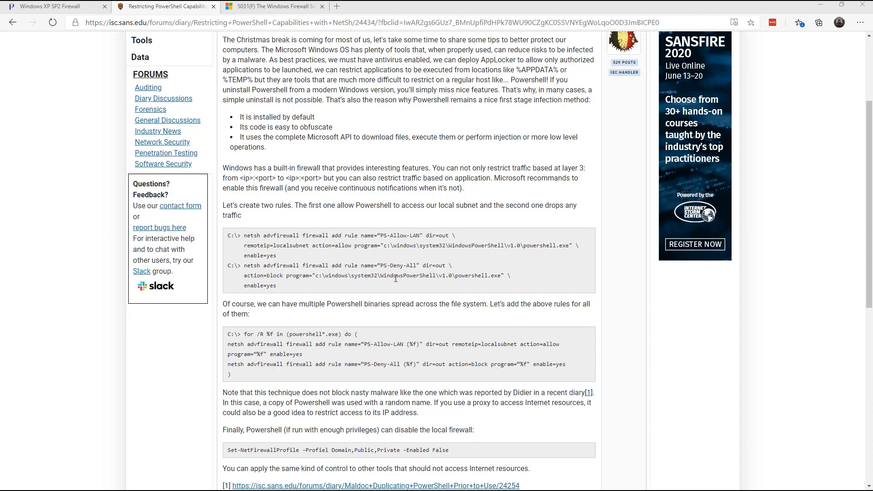
pyautogui.moveTo(233, 354)
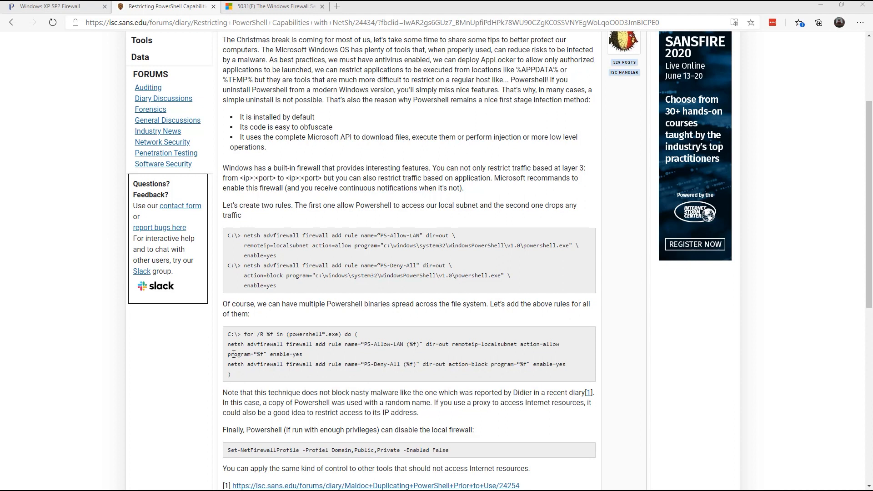
pyautogui.moveTo(240, 353)
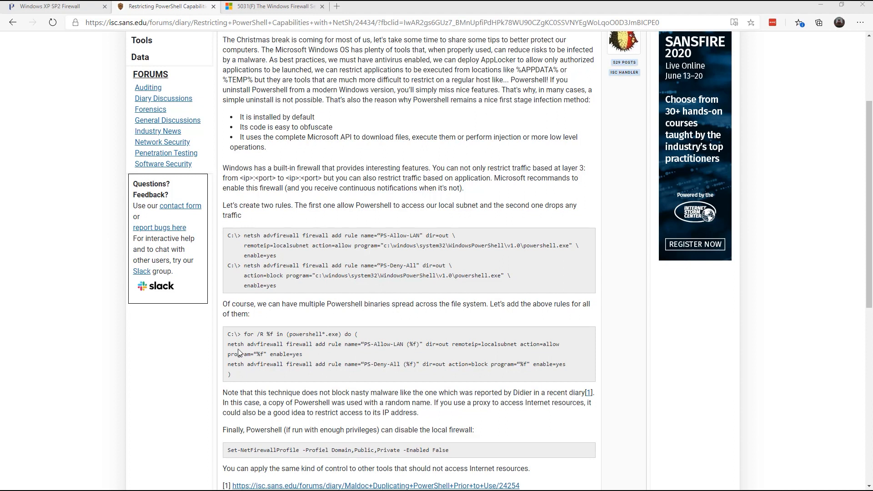
pyautogui.moveTo(274, 354)
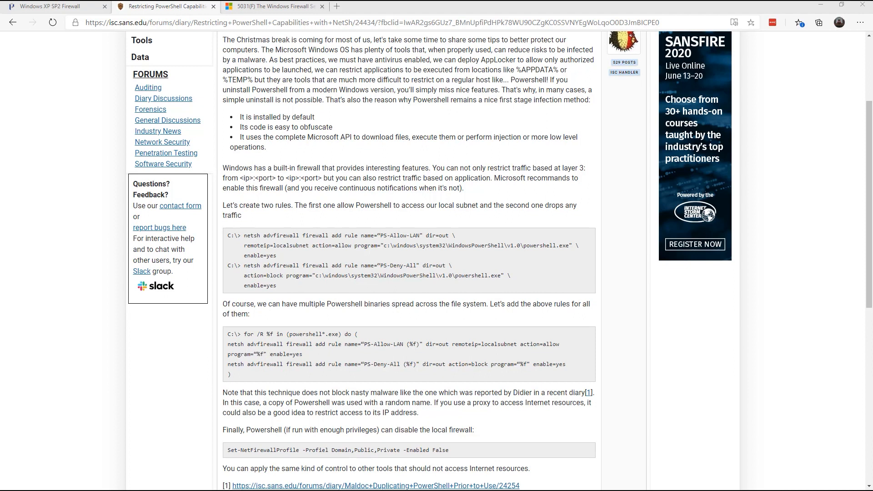
pyautogui.moveTo(240, 375)
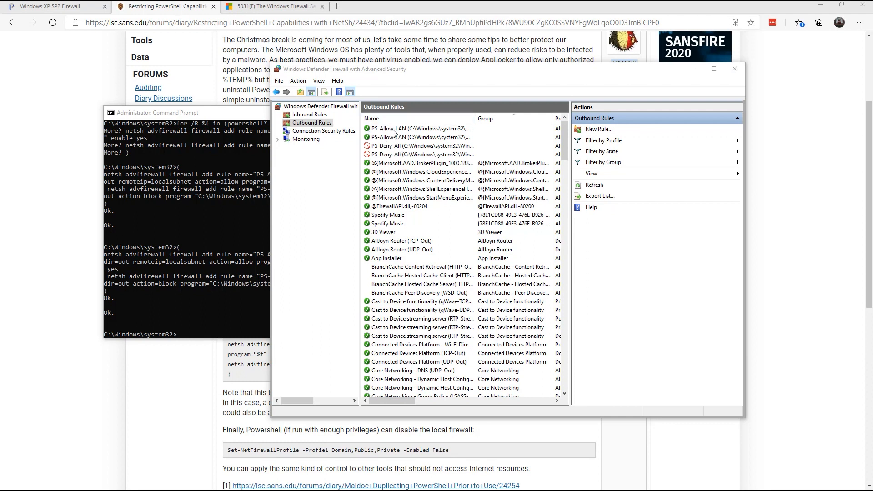
pyautogui.moveTo(393, 148)
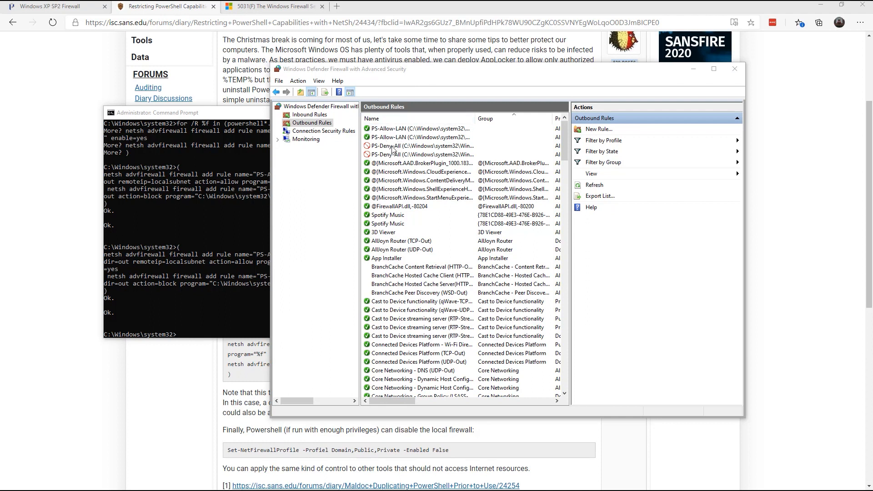